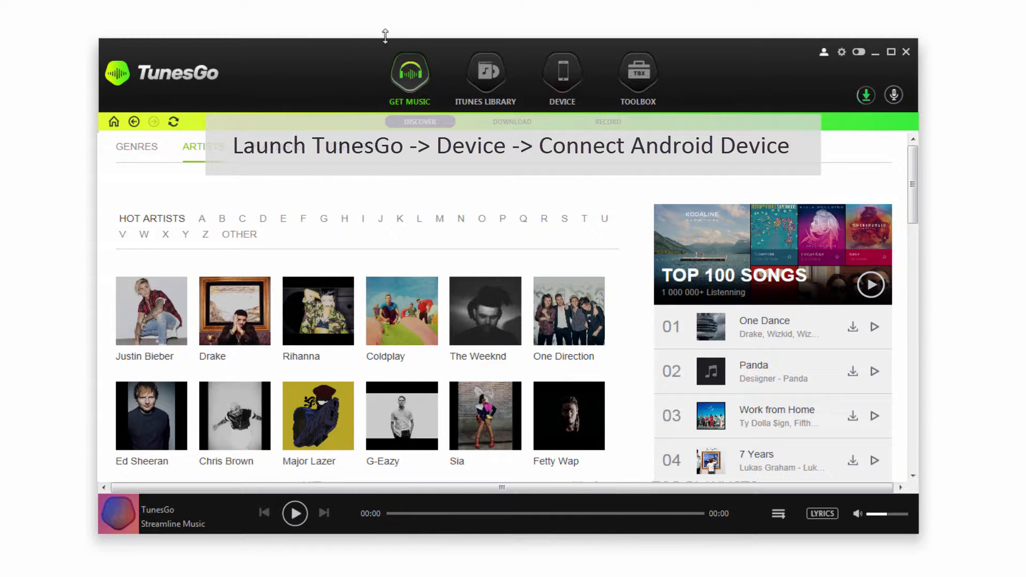
Show the connected LG-D415 Android phone's overview page in the Device section
left_click(562, 72)
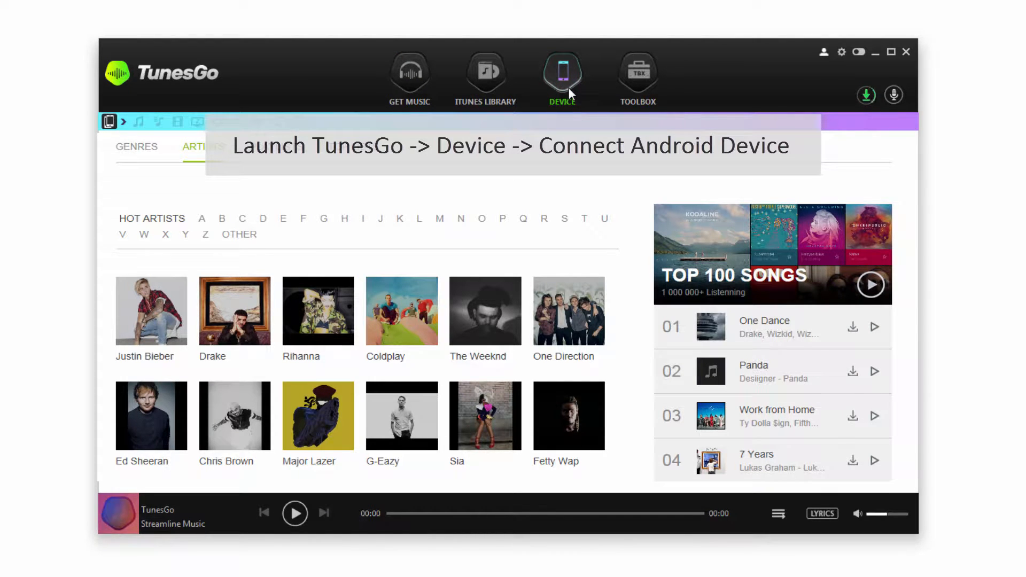
left_click(562, 72)
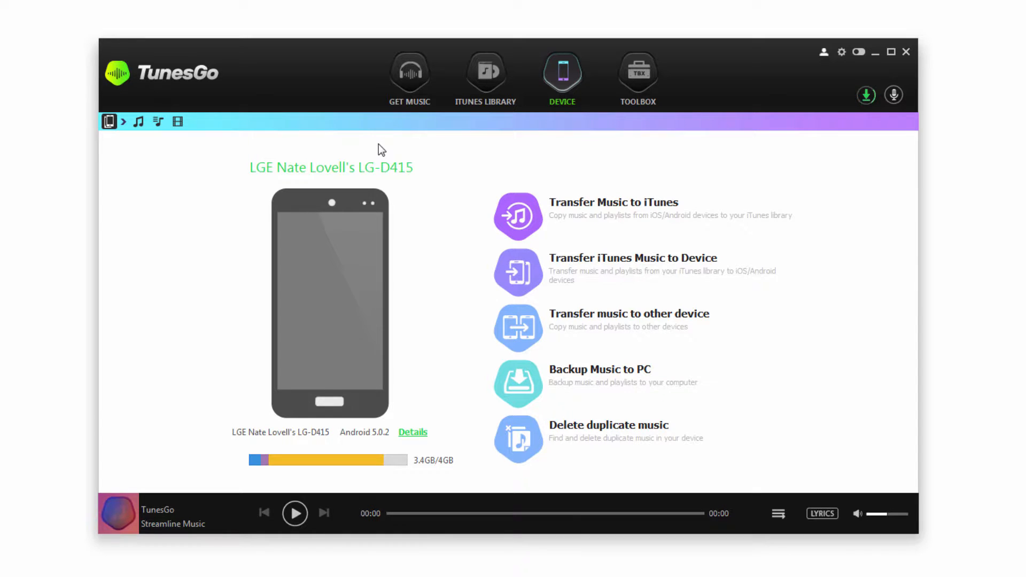
mouse_move(295, 184)
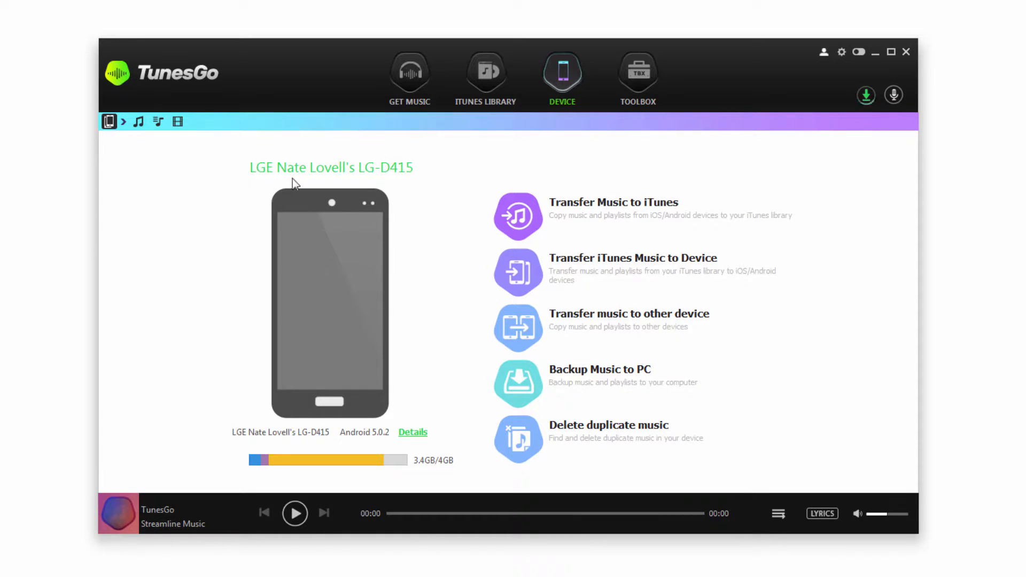
mouse_move(314, 215)
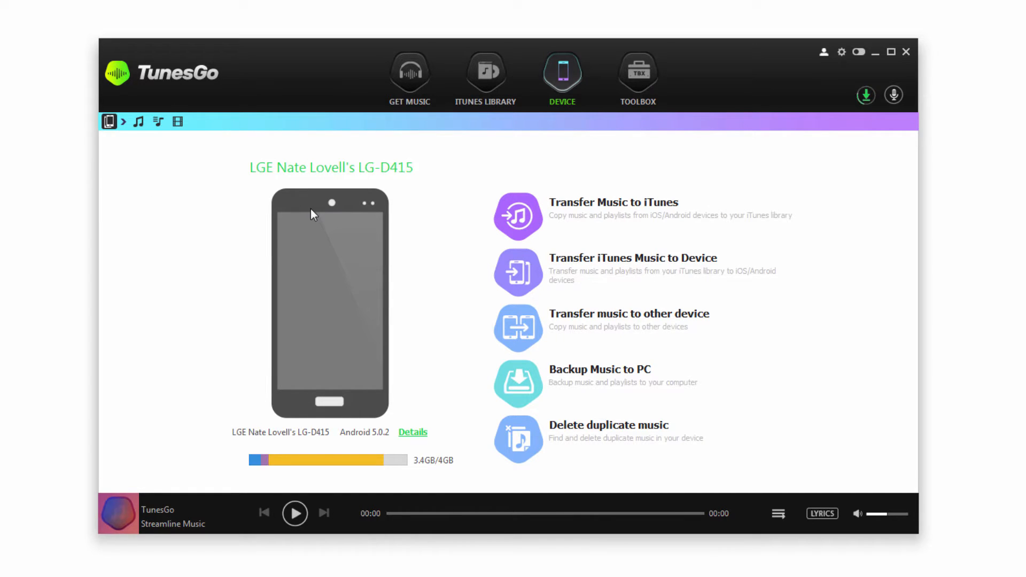
List the phone's songs and check the six tracks from Cinema through Dumb
left_click(137, 122)
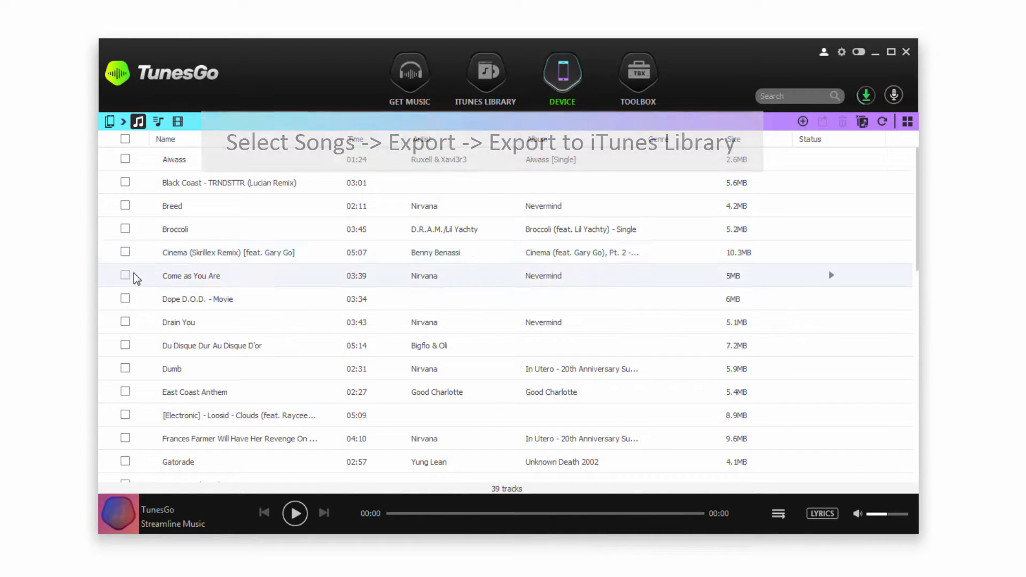
left_click(125, 274)
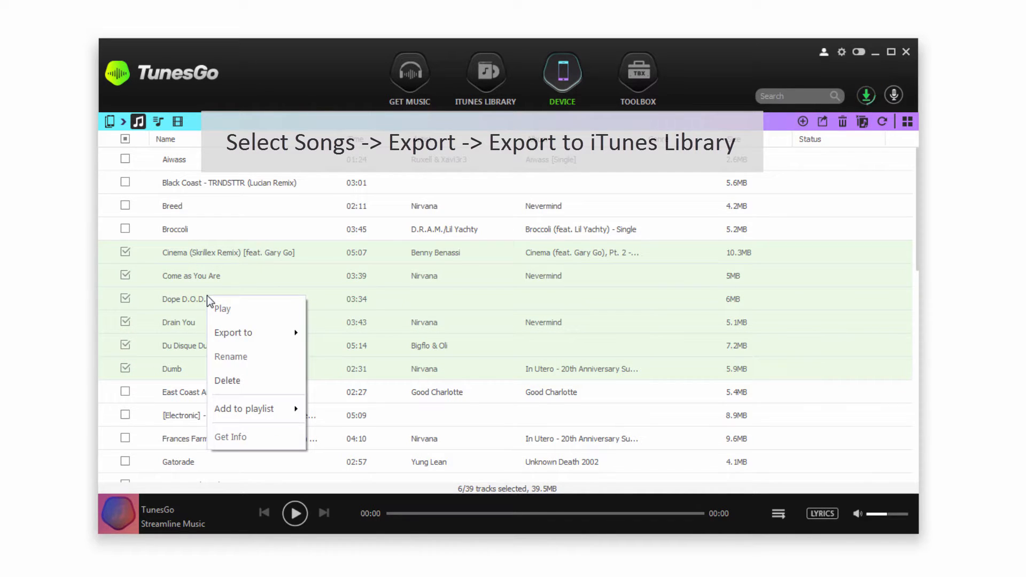
mouse_move(233, 332)
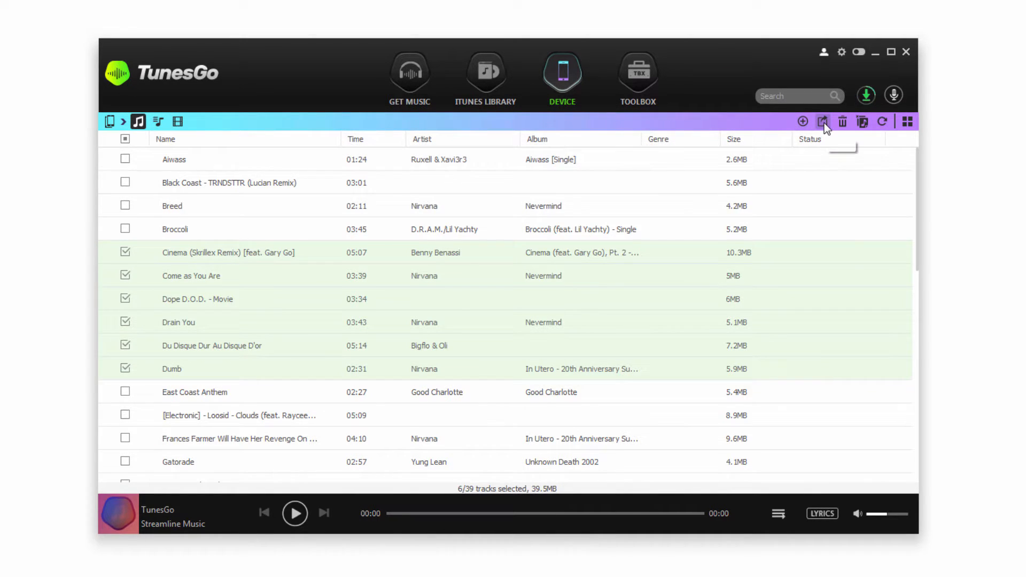
Export the six checked songs to the iTunes library
left_click(822, 120)
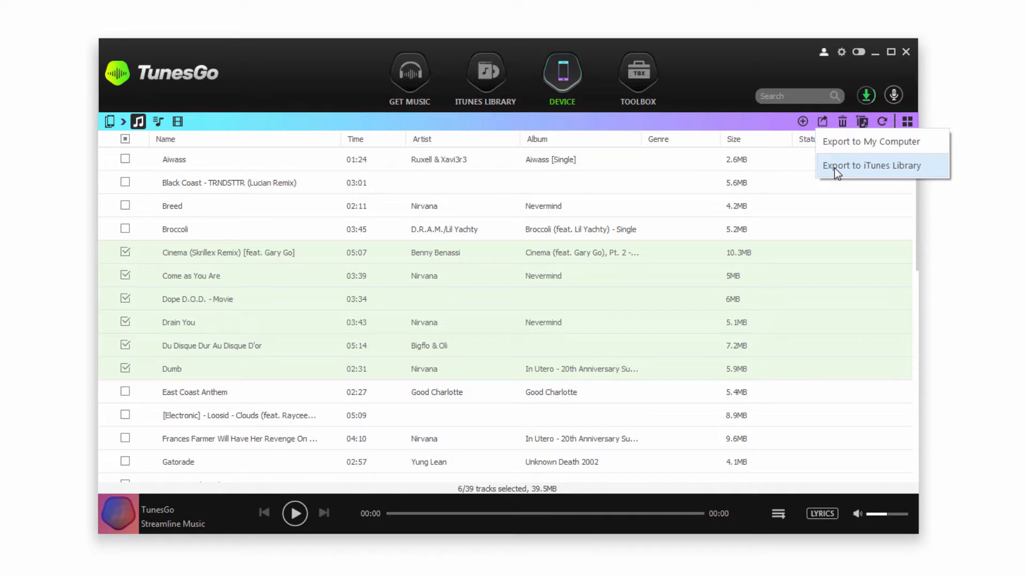
left_click(872, 165)
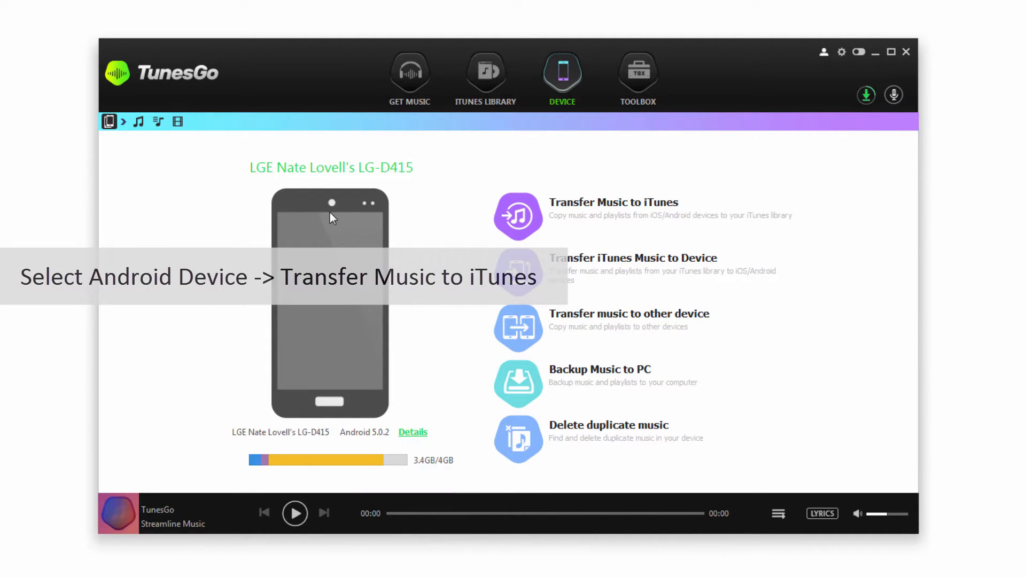
mouse_move(322, 224)
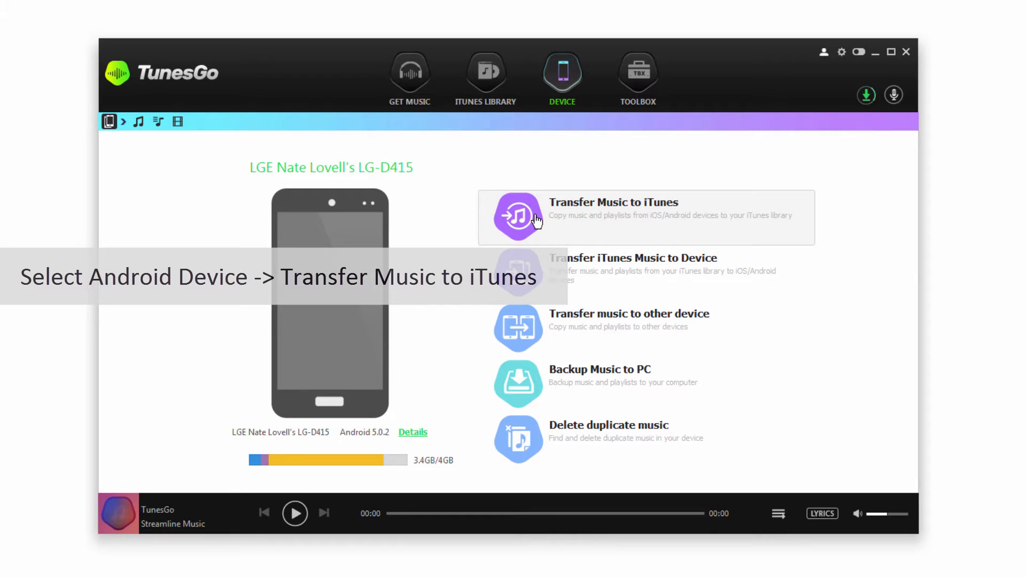
Start Transfer Music to iTunes, bringing up the Copy from Device to iTunes window
left_click(609, 216)
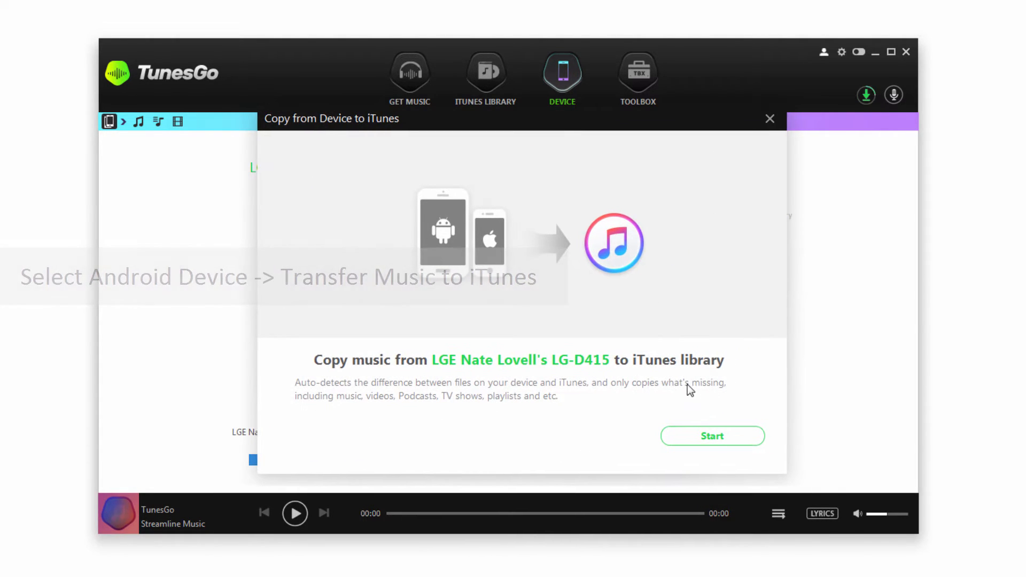
Scan the phone (11 files found) and leave only Music (4) ticked, excluding Movies and Playlist
left_click(711, 436)
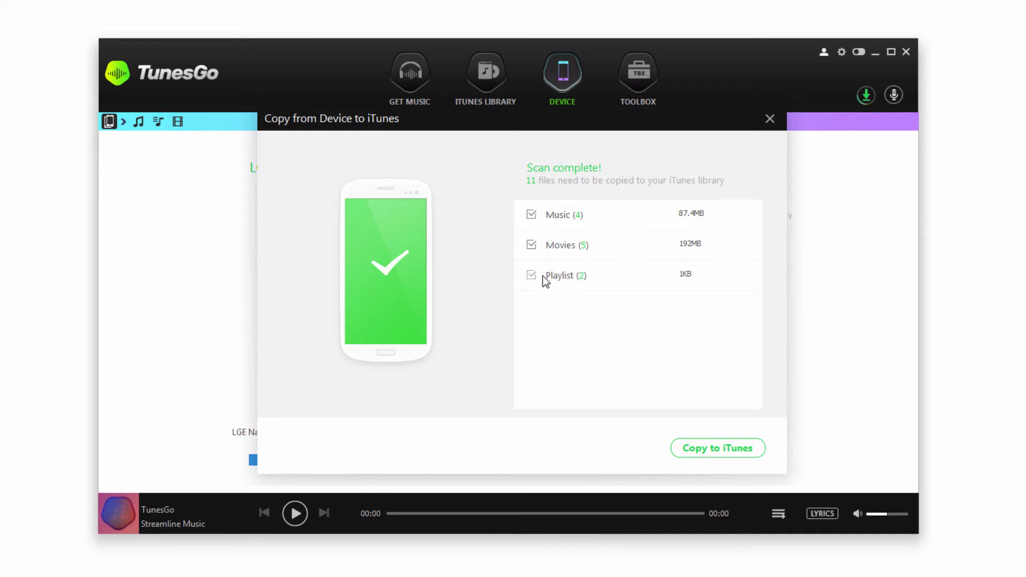
left_click(531, 275)
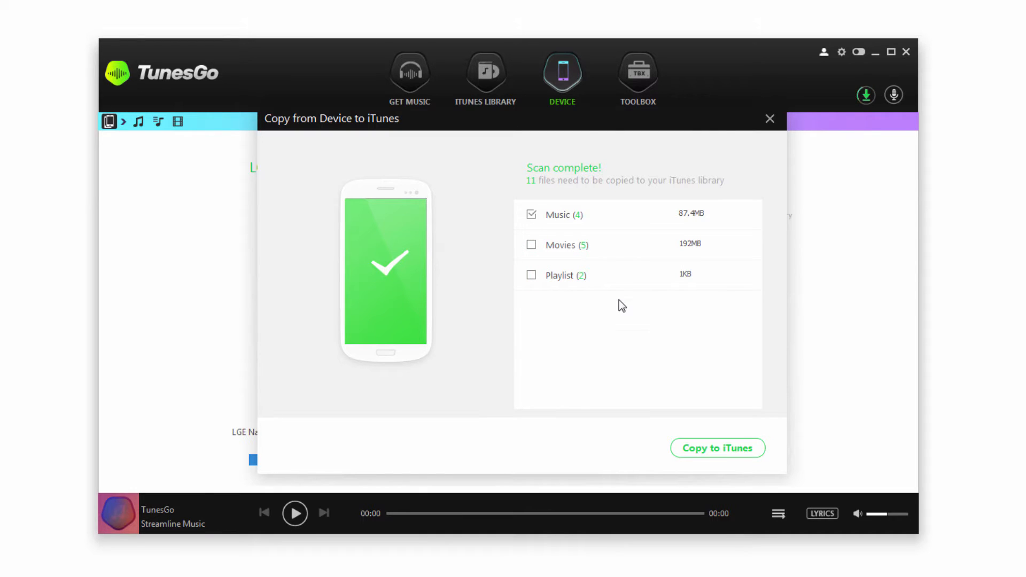
mouse_move(552, 220)
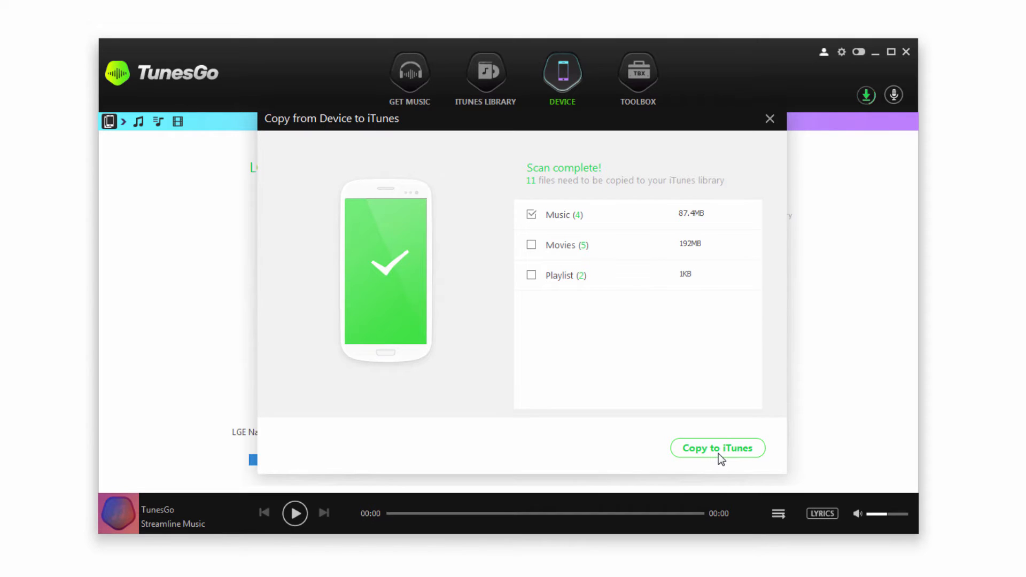
Copy the 4 music files into iTunes, ending on the Copy complete message
left_click(718, 447)
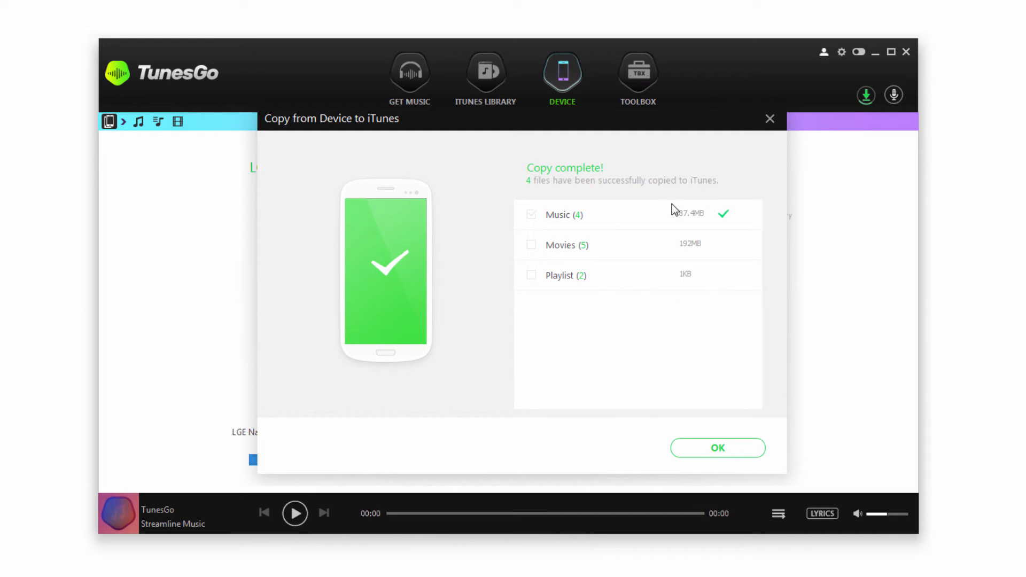
mouse_move(662, 211)
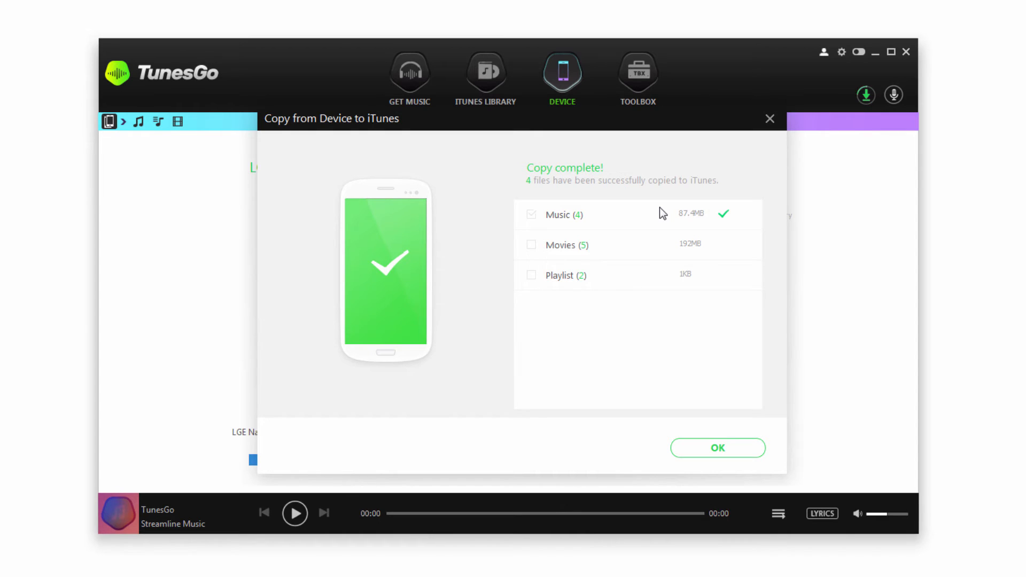
mouse_move(715, 446)
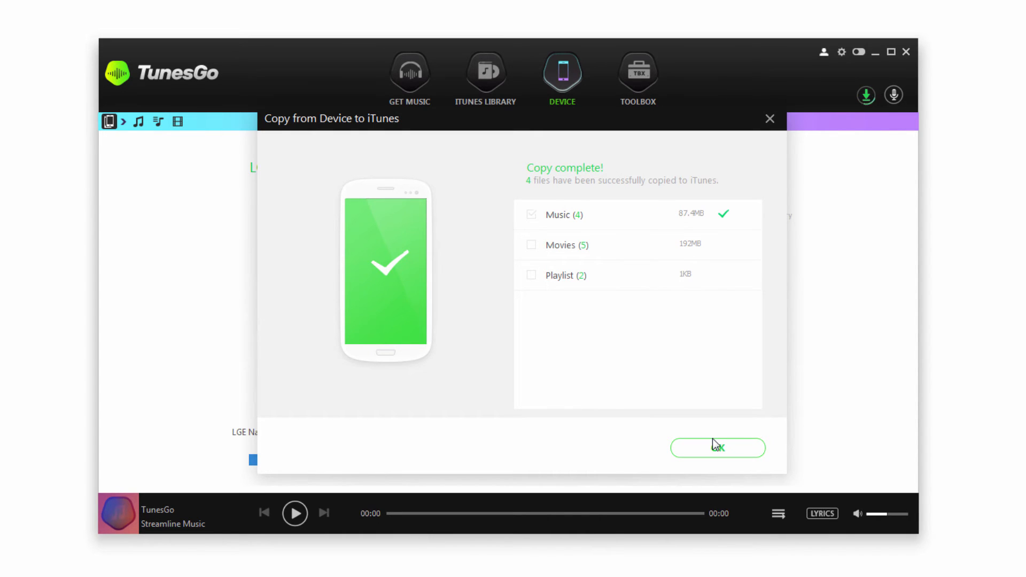